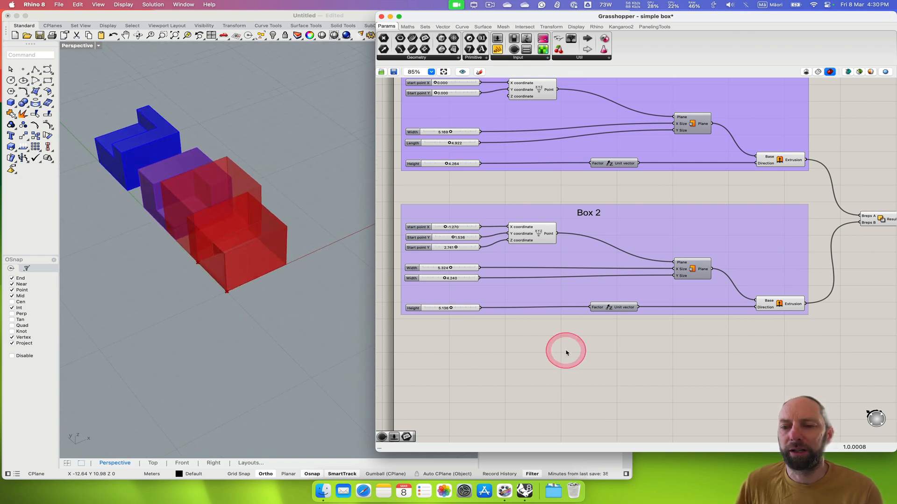
Zoom to the Box 2 Extrude component and Solid Difference inputs, showing the Transform tab
left_click_drag(566, 353, 624, 314)
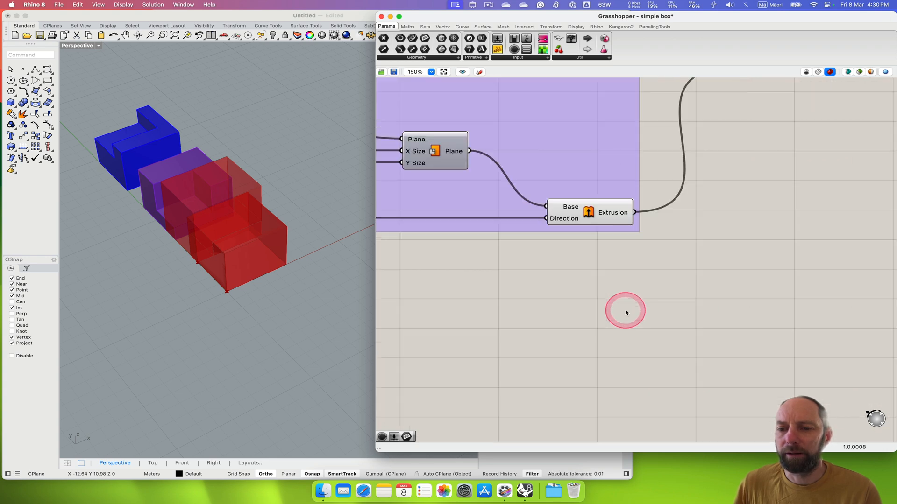
left_click_drag(625, 313, 521, 355)
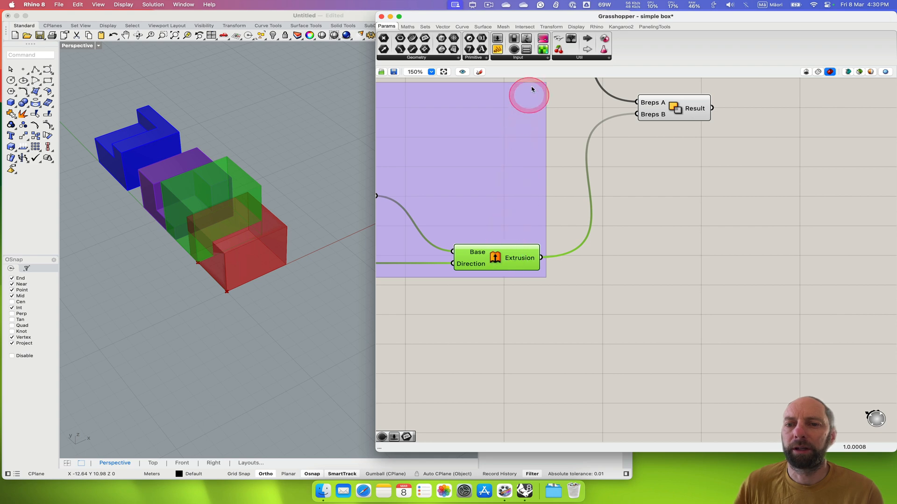
left_click(551, 26)
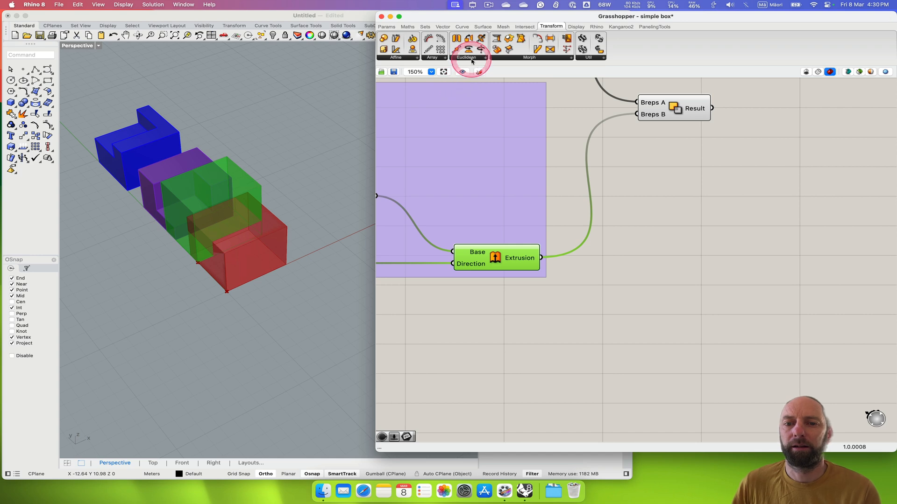
Add a Rotate component from Euclidean and wire the Box 2 Extrusion into its Geometry
left_click(469, 57)
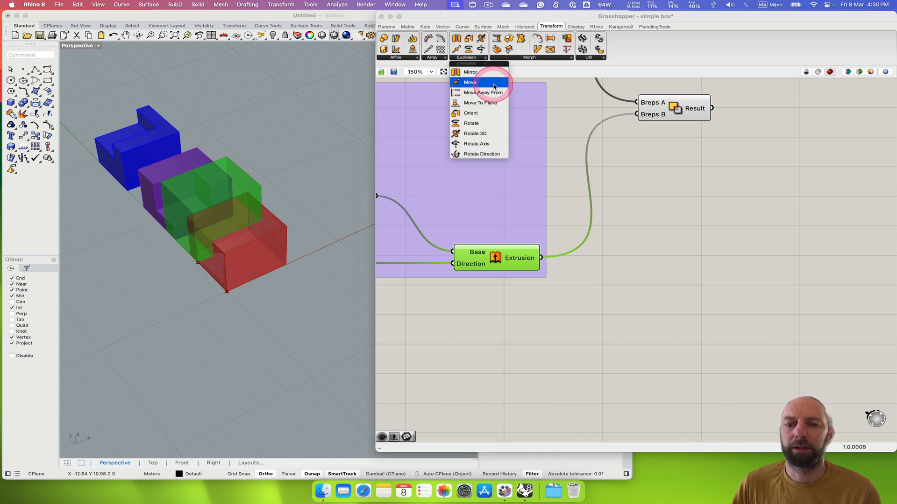
left_click(468, 82)
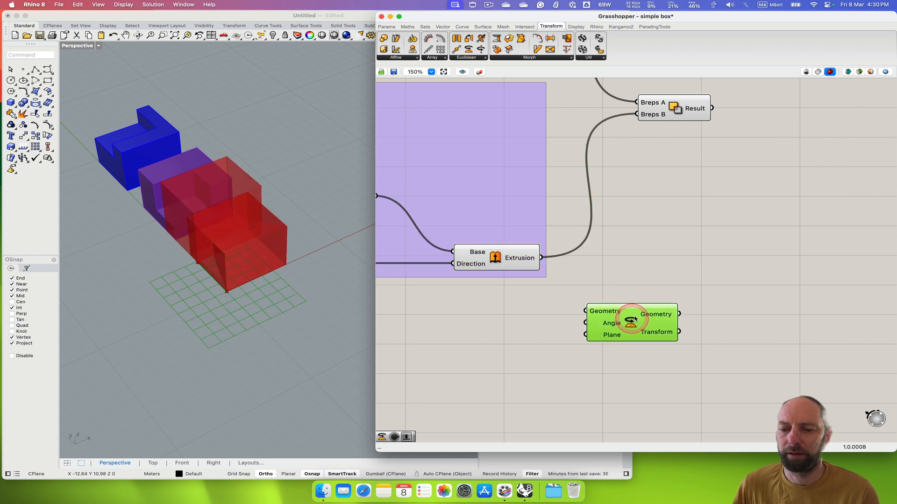
left_click_drag(632, 323, 654, 300)
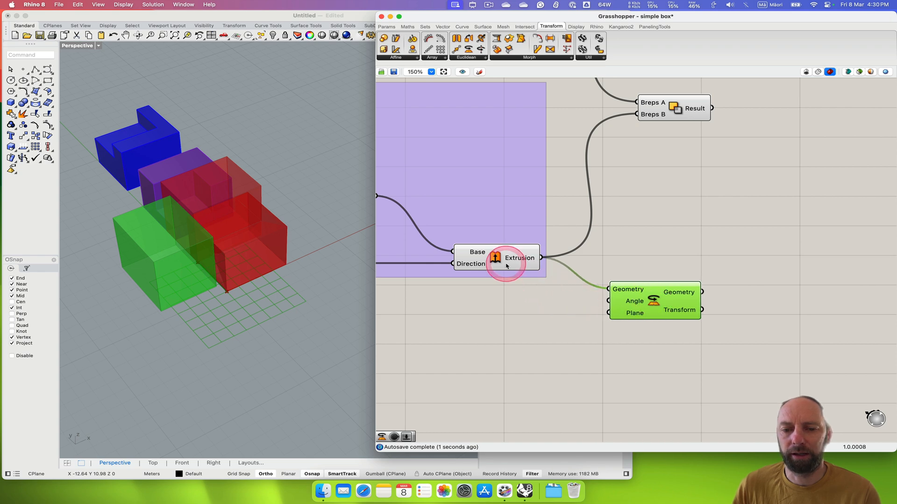
mouse_move(530, 275)
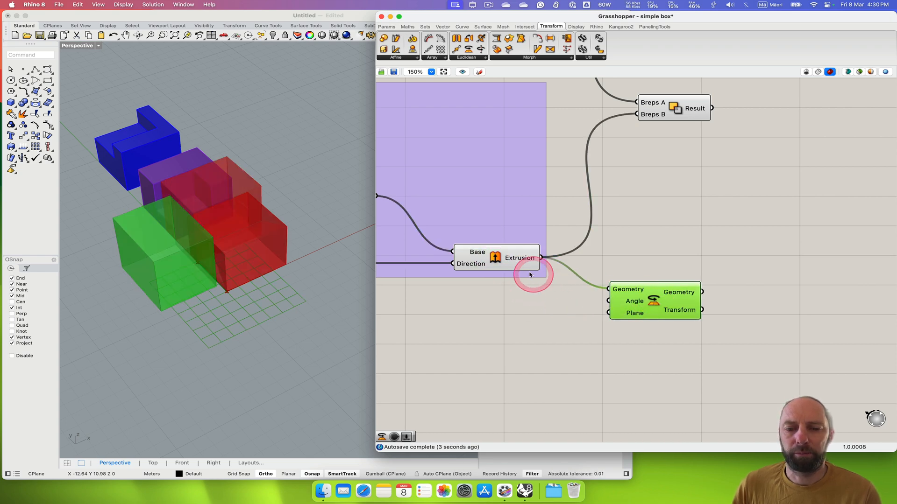
Turn off Preview on the Box 2 Extrude component, then select the Rotate component
left_click(494, 258)
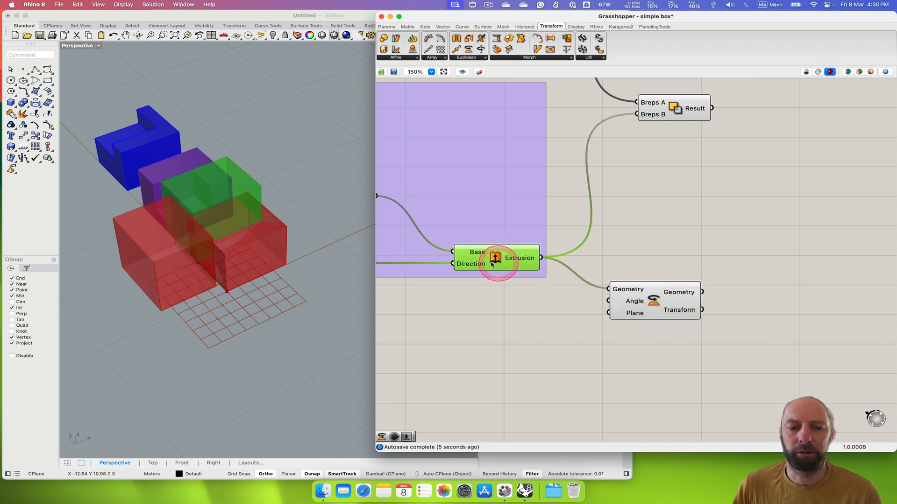
right_click(494, 258)
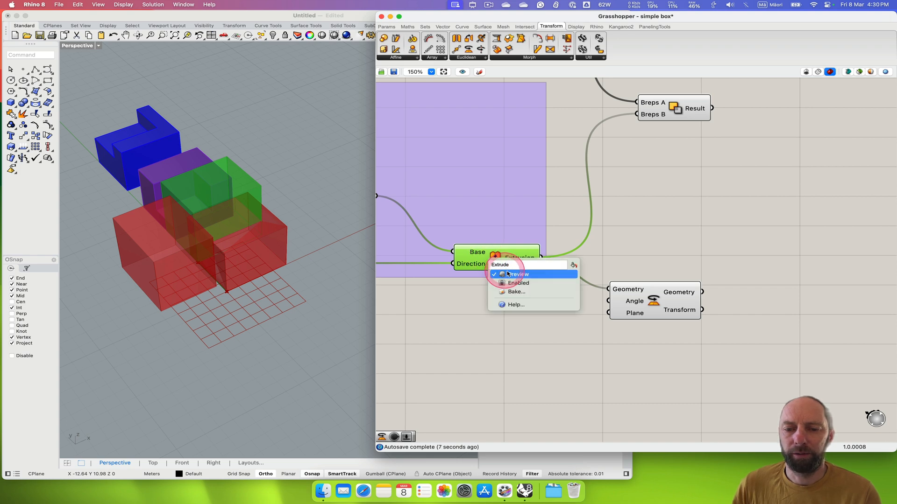
left_click(516, 274)
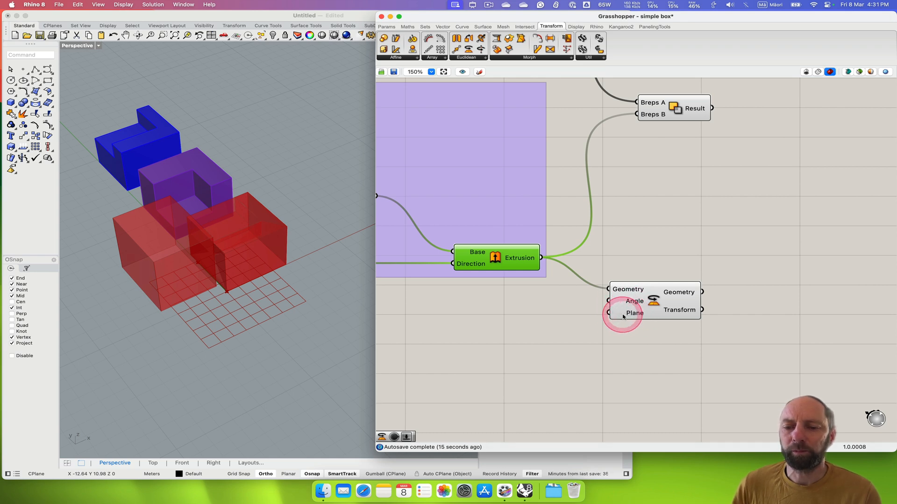
mouse_move(624, 317)
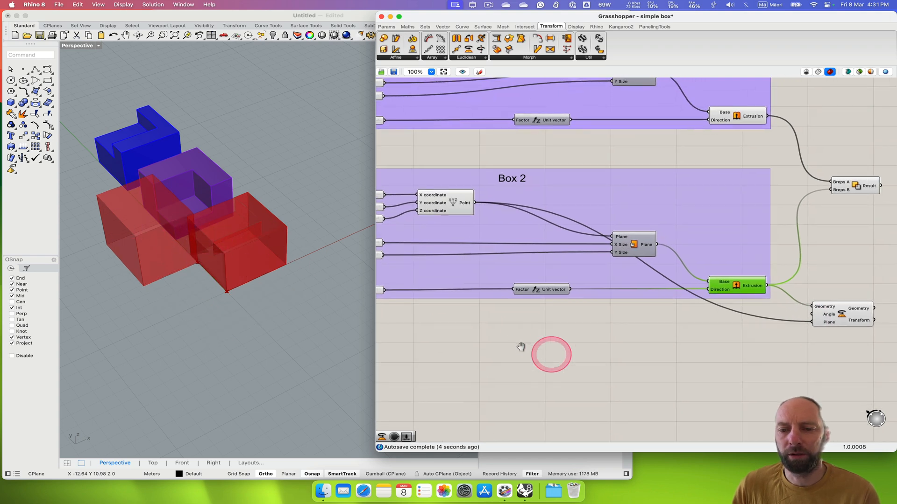
left_click_drag(521, 347, 428, 318)
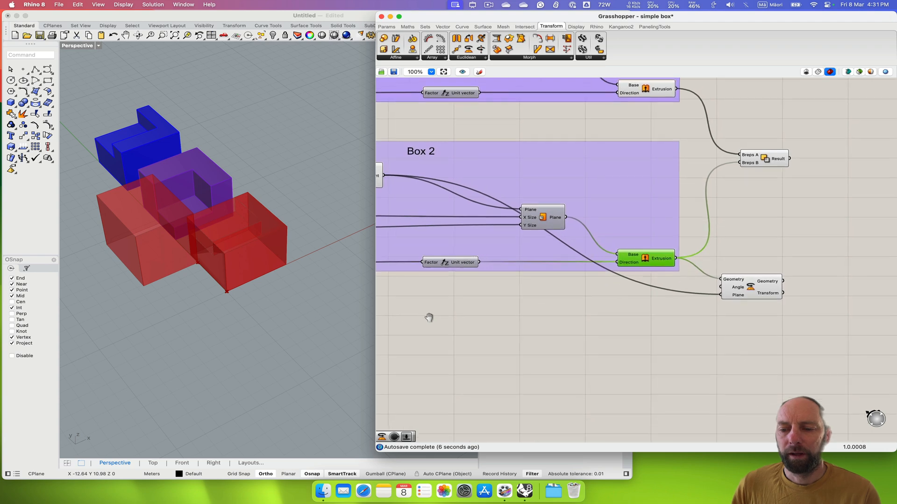
left_click(760, 292)
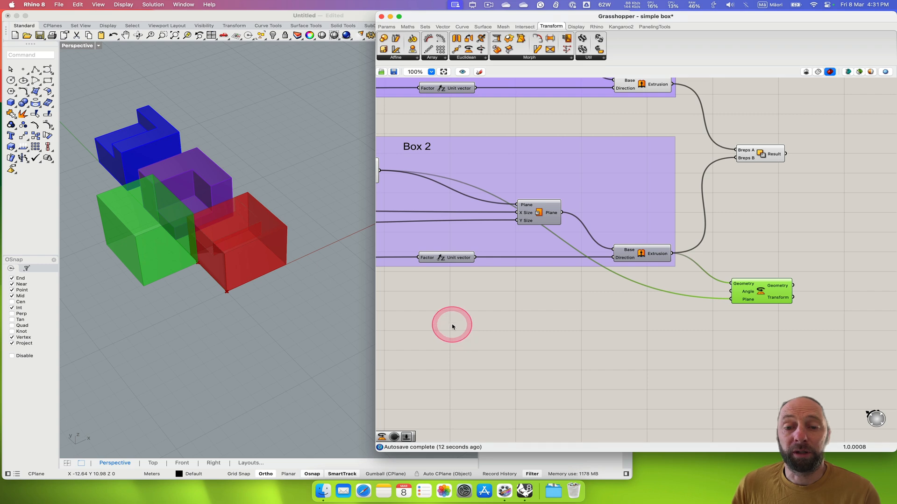
mouse_move(444, 290)
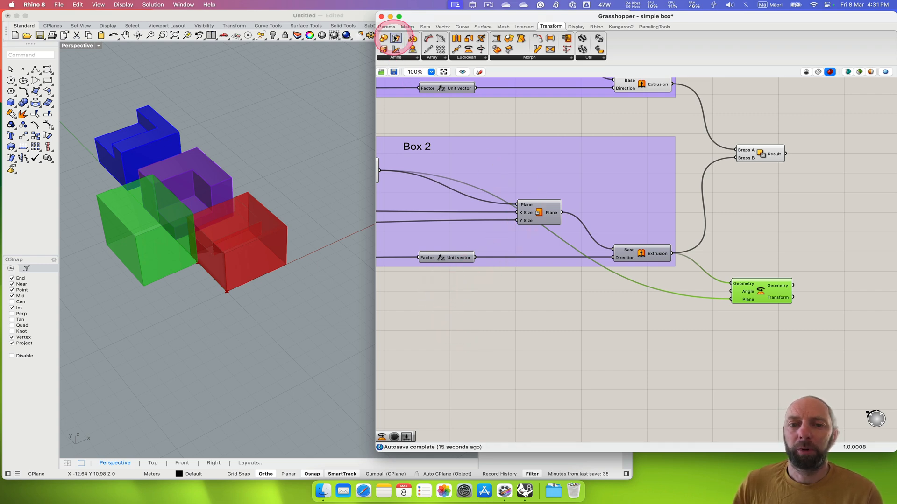
Switch to the Params tab to reach the Control Knob input
left_click(387, 25)
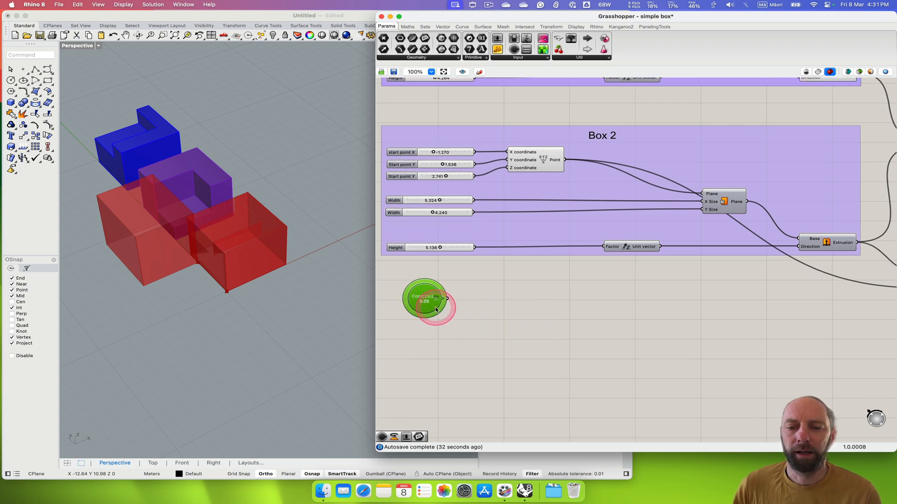
mouse_move(426, 301)
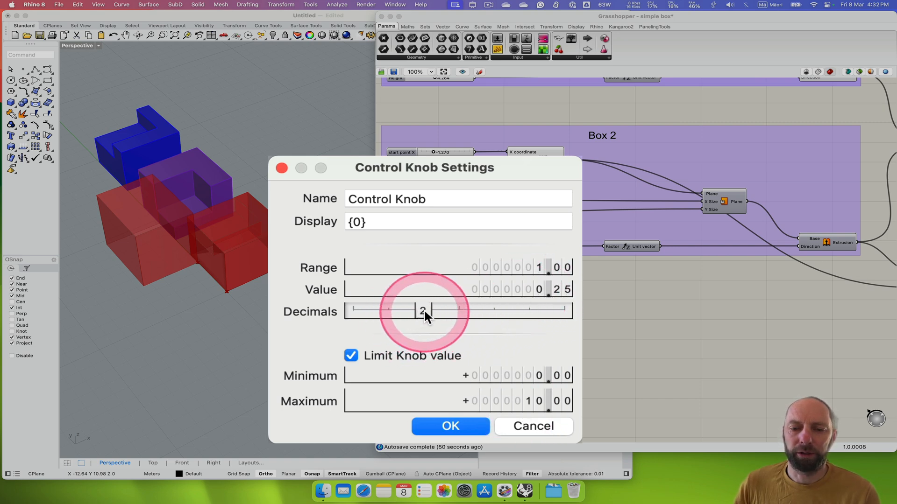
Give the knob 0 decimals and a 0–360 range, name it Angle, and confirm
left_click_drag(426, 311, 394, 311)
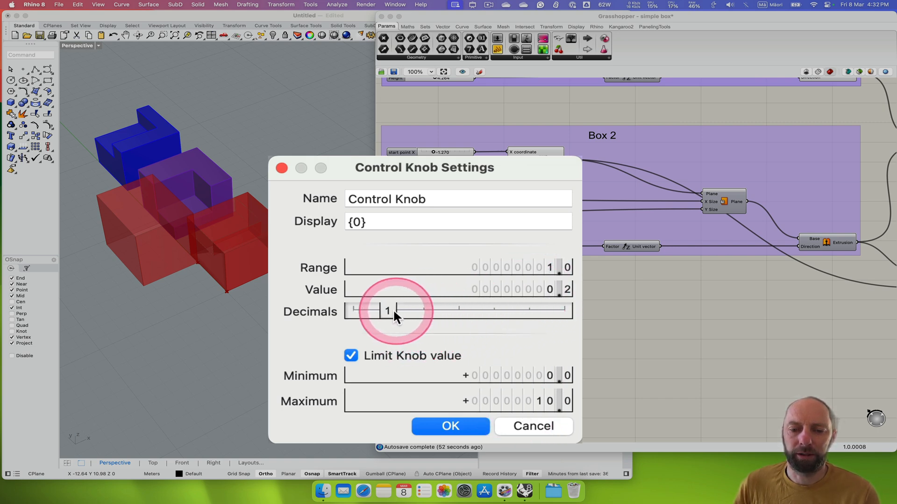
left_click_drag(392, 311, 351, 311)
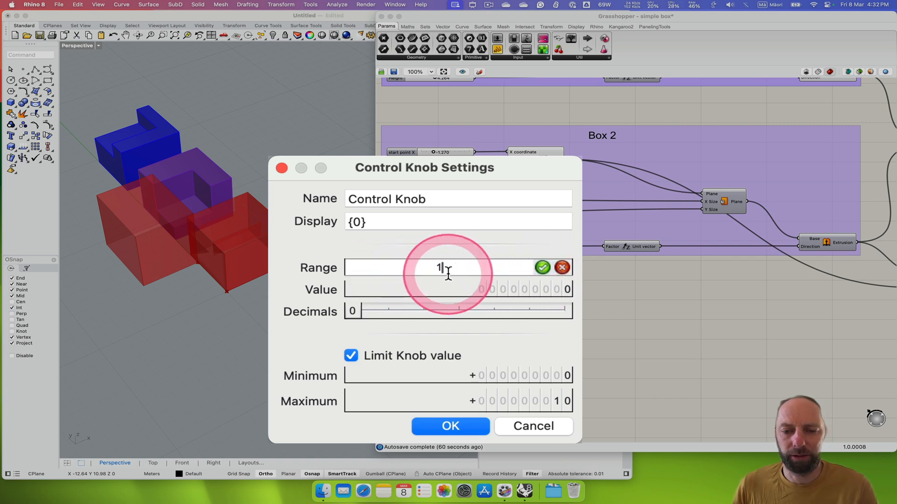
type("360")
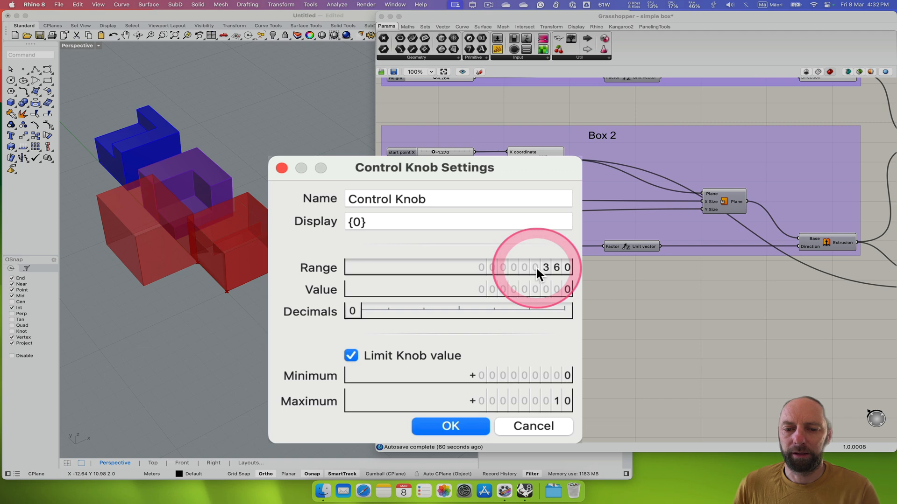
mouse_move(558, 413)
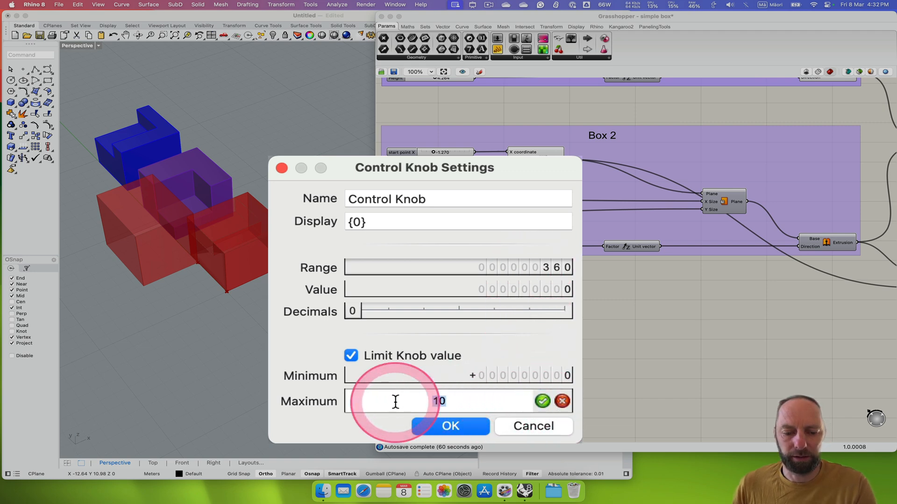
type("365")
left_click(458, 199)
type("Angle")
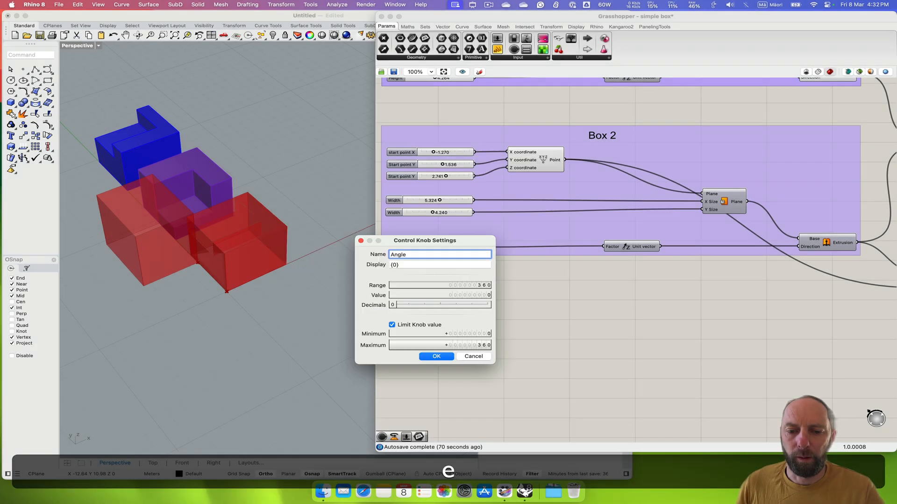
left_click(436, 356)
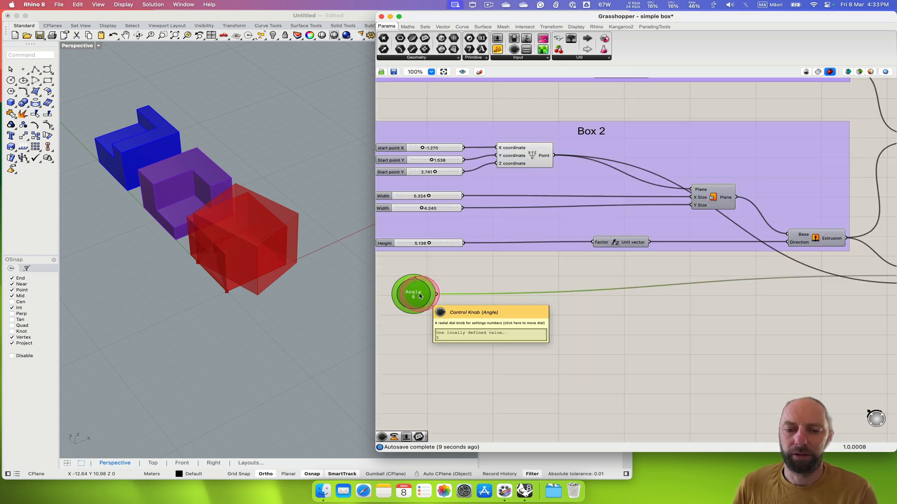
Drag the Angle knob upward to increase Box 2's rotation
left_click_drag(414, 295, 420, 283)
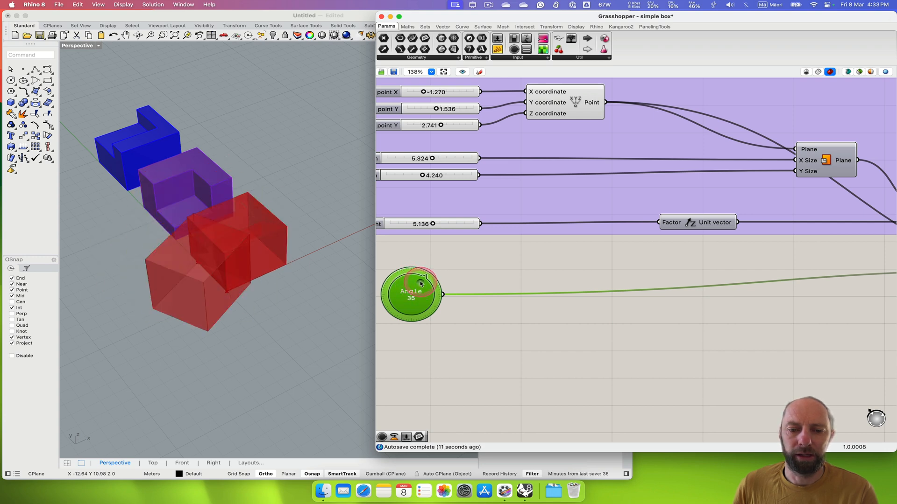
left_click_drag(420, 283, 411, 286)
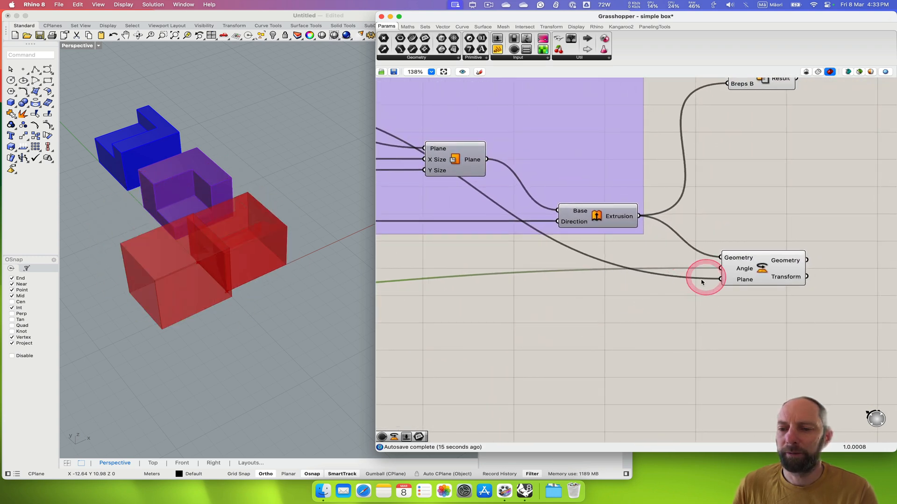
Set the Rotate component's Angle input to Degrees
right_click(722, 270)
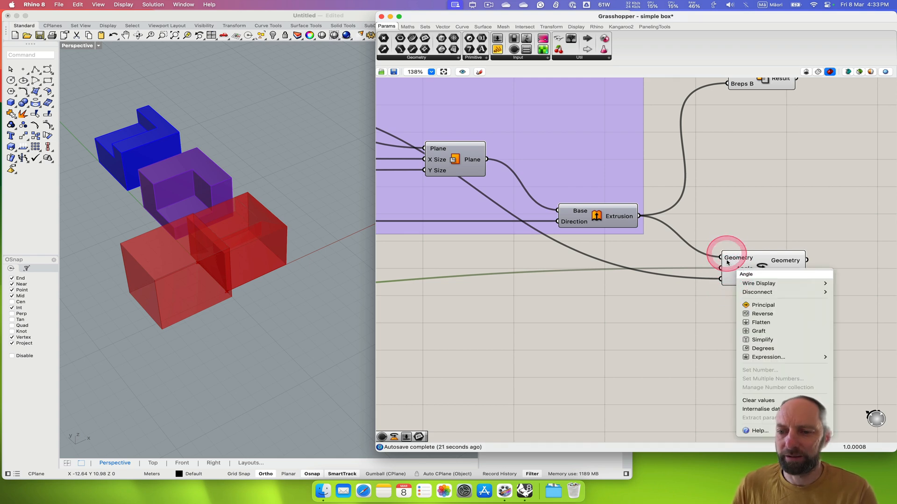
mouse_move(760, 322)
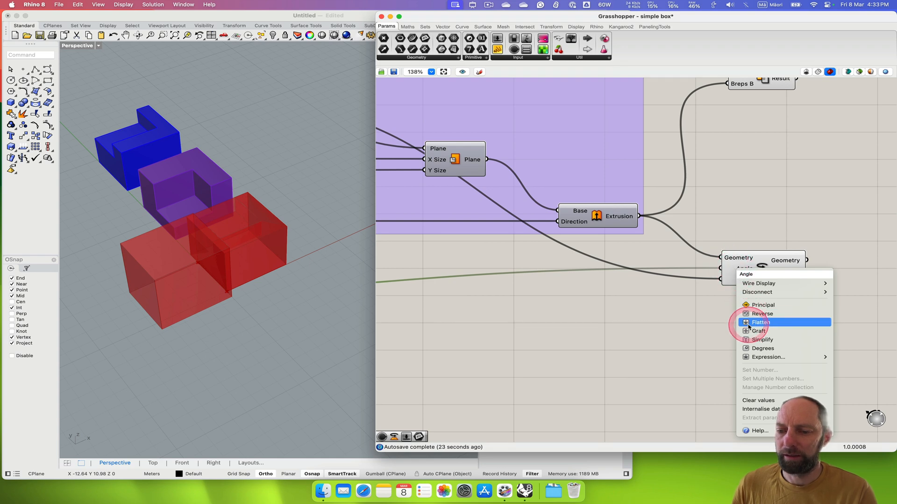
mouse_move(763, 349)
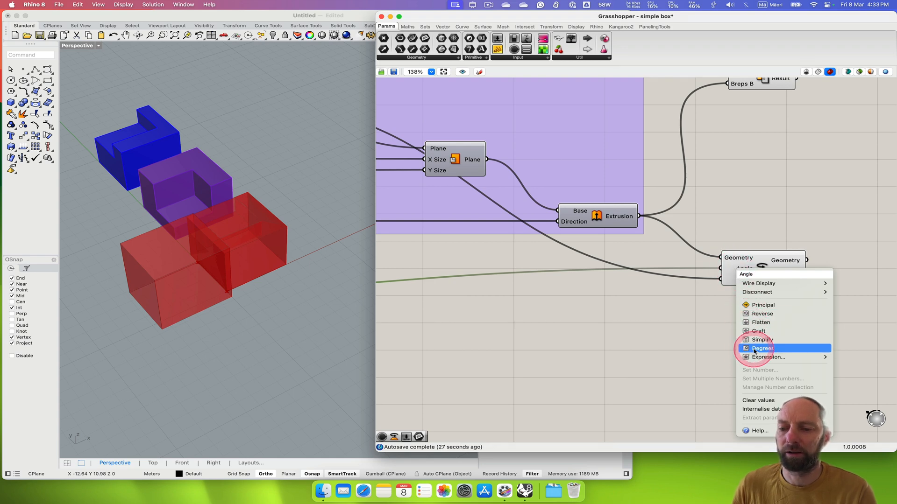
left_click(762, 348)
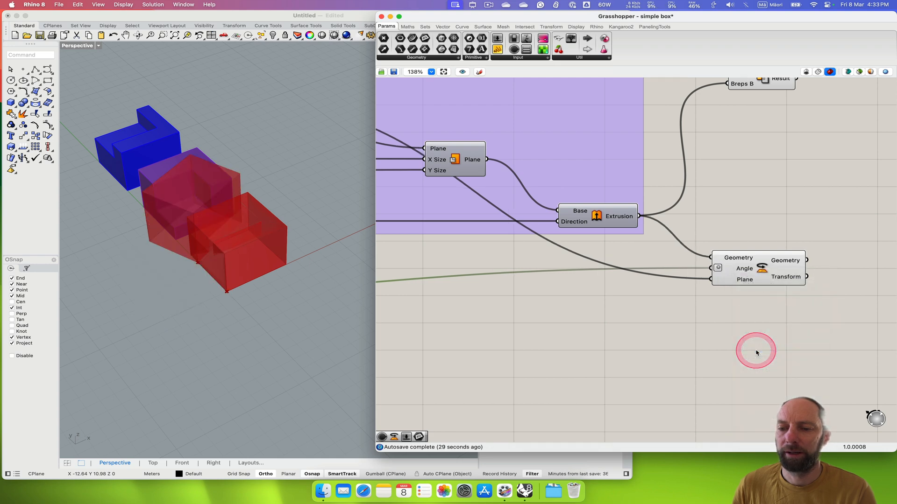
Turn the Angle dial to about 312 degrees and raise Box 2's start point height
left_click_drag(757, 353, 494, 319)
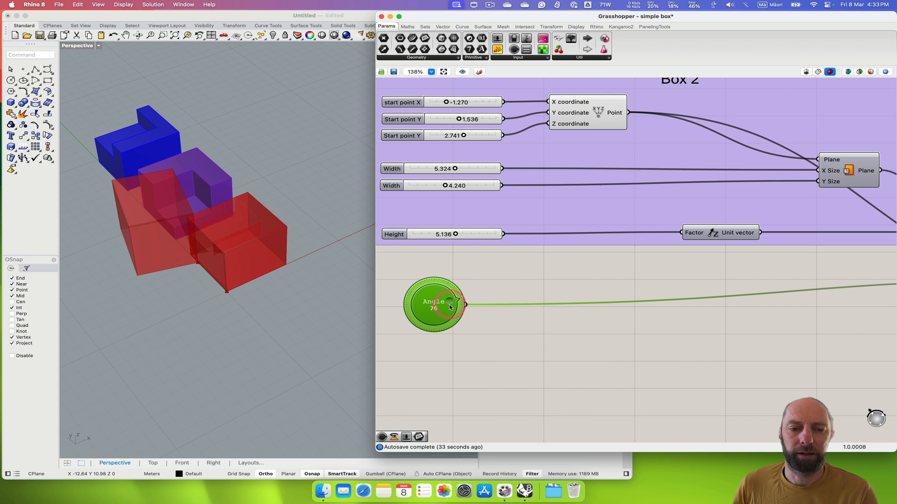
left_click_drag(452, 304, 443, 281)
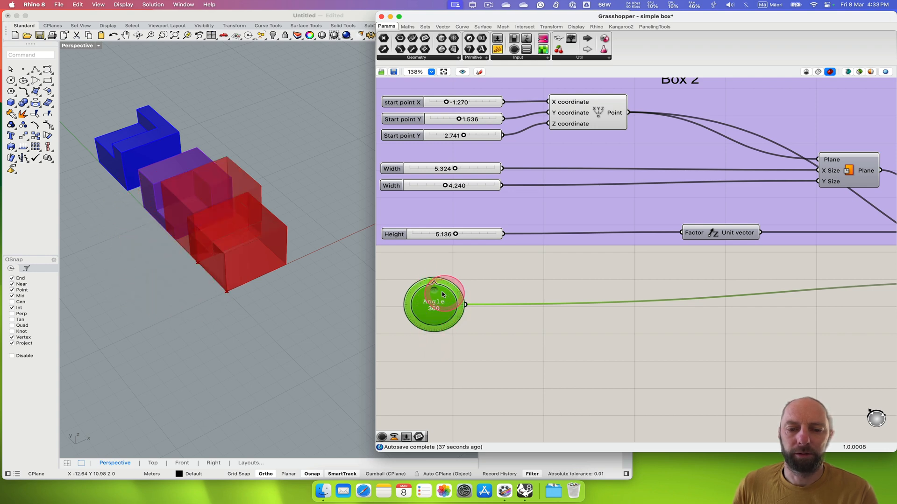
left_click_drag(435, 303, 423, 293)
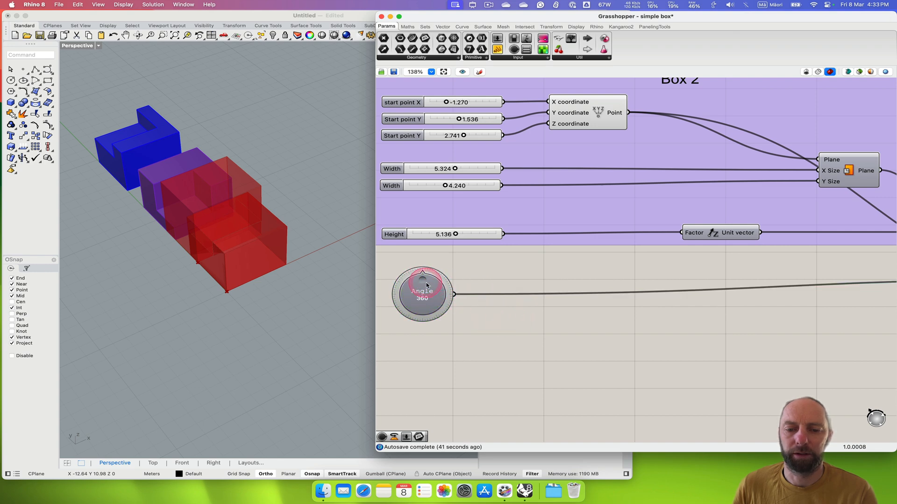
left_click_drag(423, 280, 423, 303)
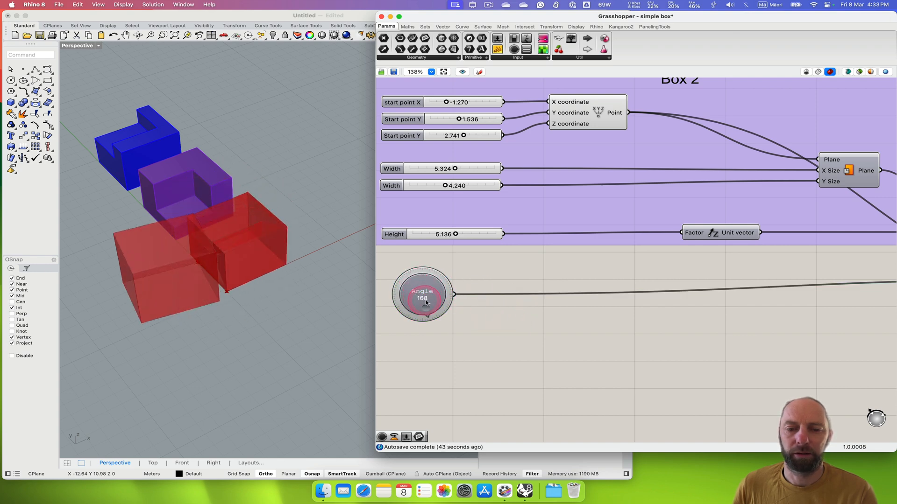
left_click_drag(423, 295, 414, 289)
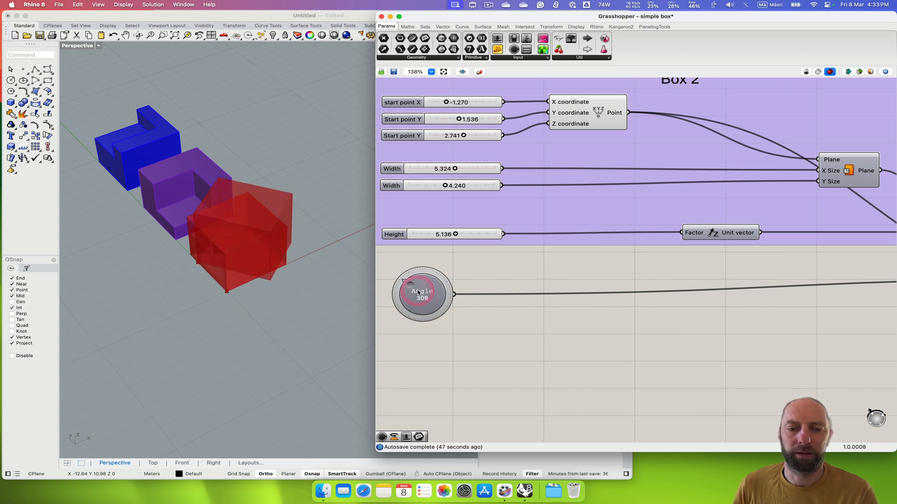
left_click_drag(412, 281, 426, 283)
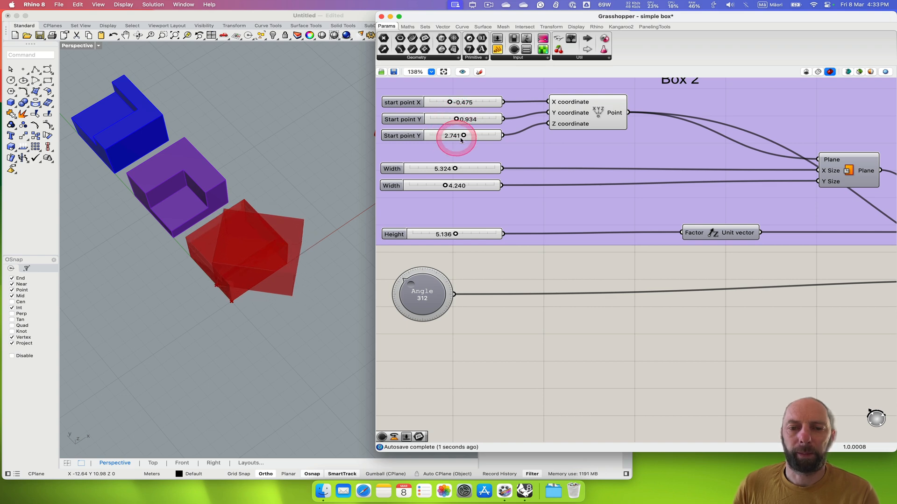
left_click_drag(450, 135, 467, 136)
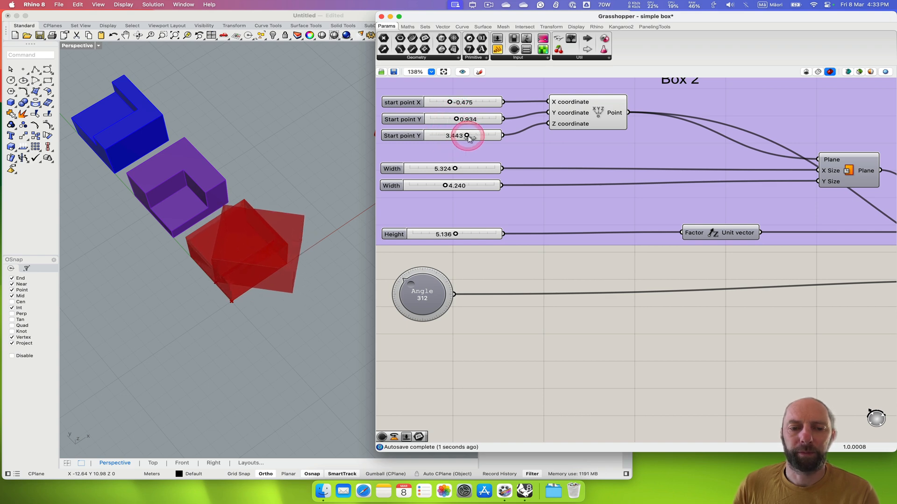
Lower Box 2's start point and set the first Width to two decimals, about 3.31
left_click_drag(467, 135, 458, 136)
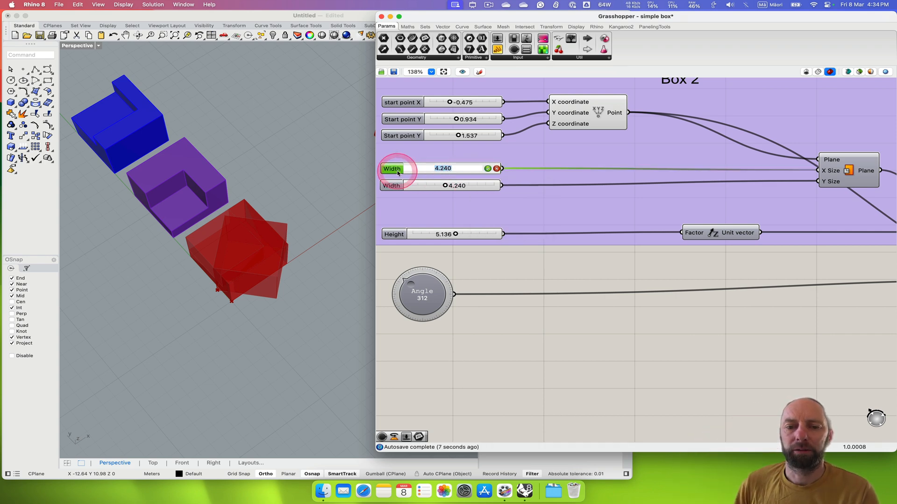
double_click(392, 169)
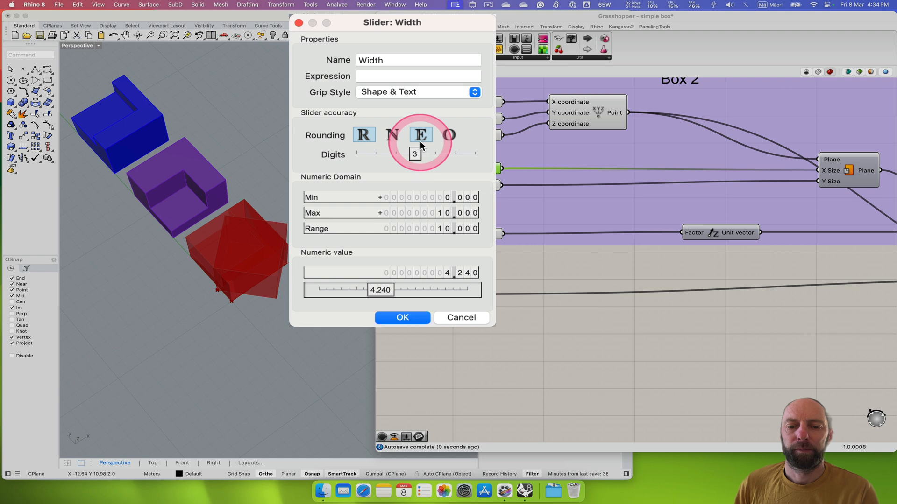
left_click(363, 135)
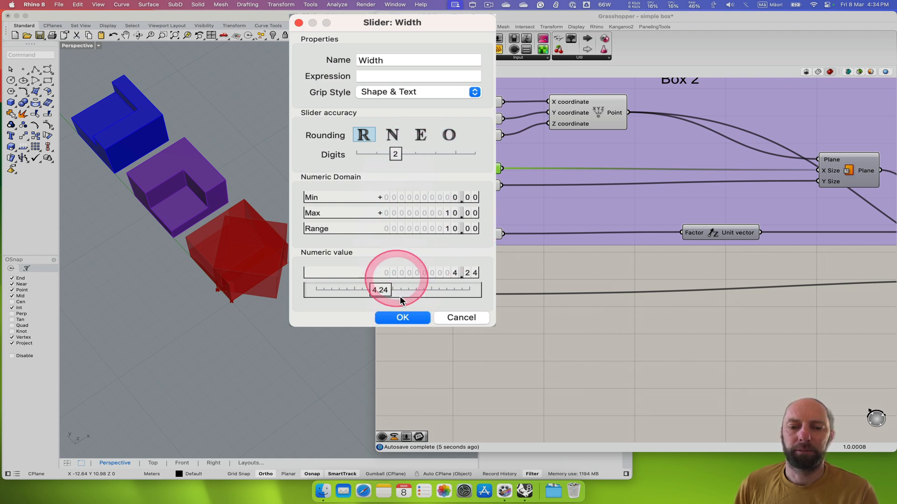
left_click(403, 318)
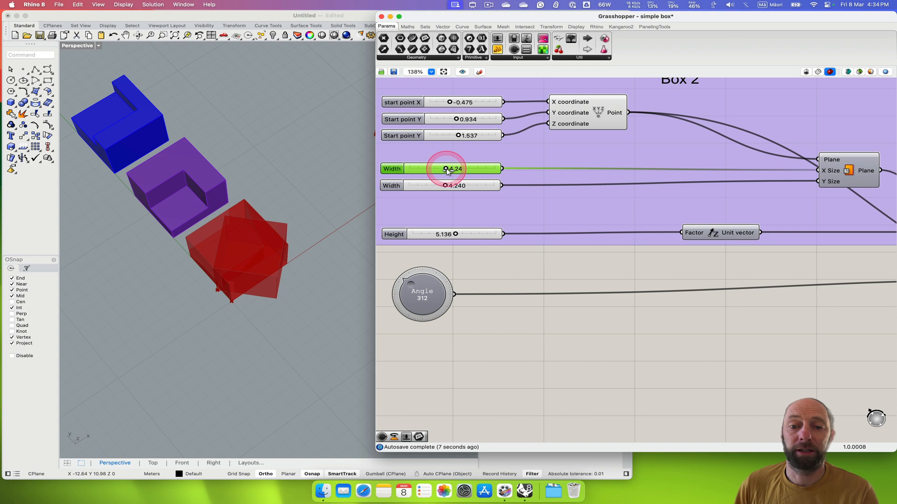
left_click_drag(447, 168, 440, 169)
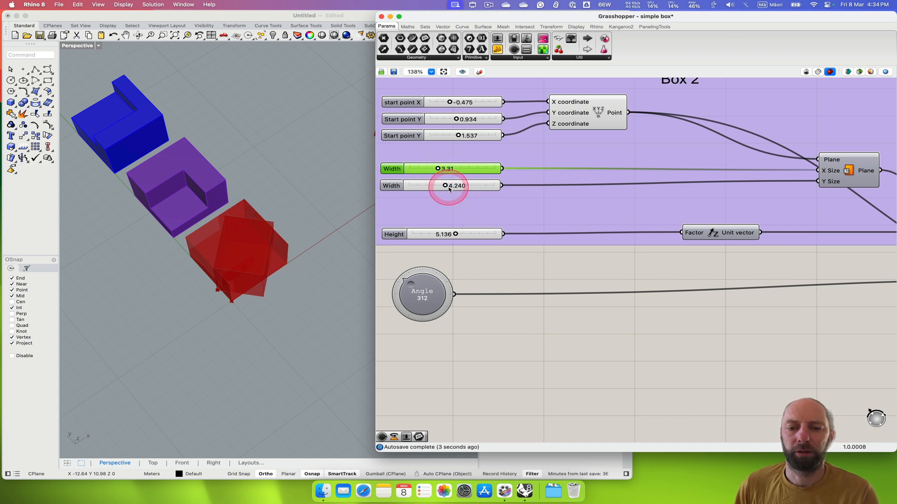
mouse_move(447, 187)
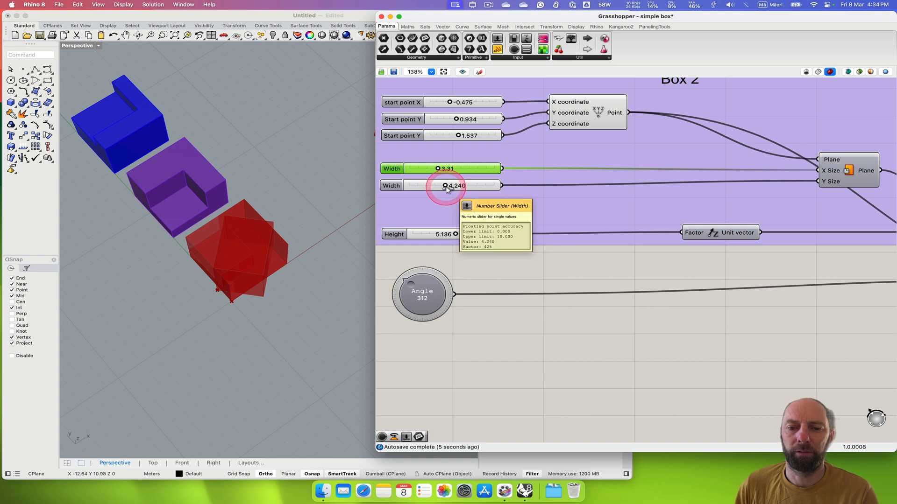
Set the second Width to two decimals at 4.60 and start point X to 0.122
double_click(453, 185)
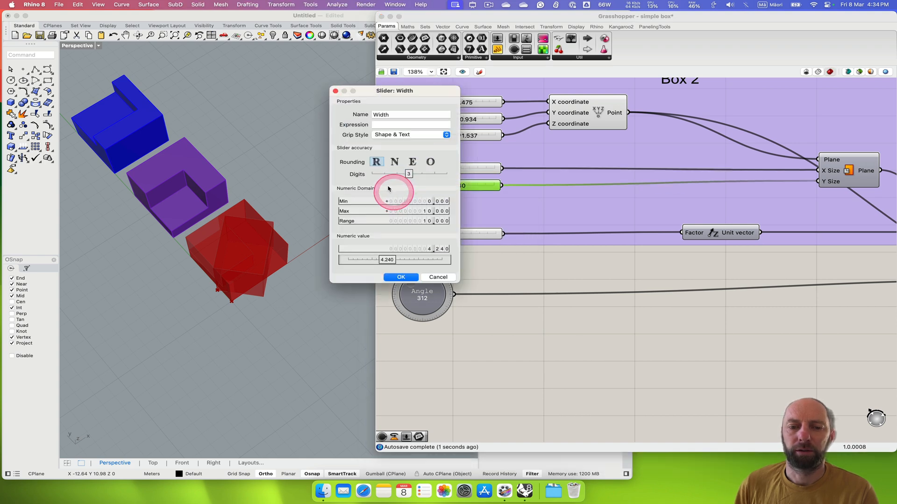
left_click(396, 174)
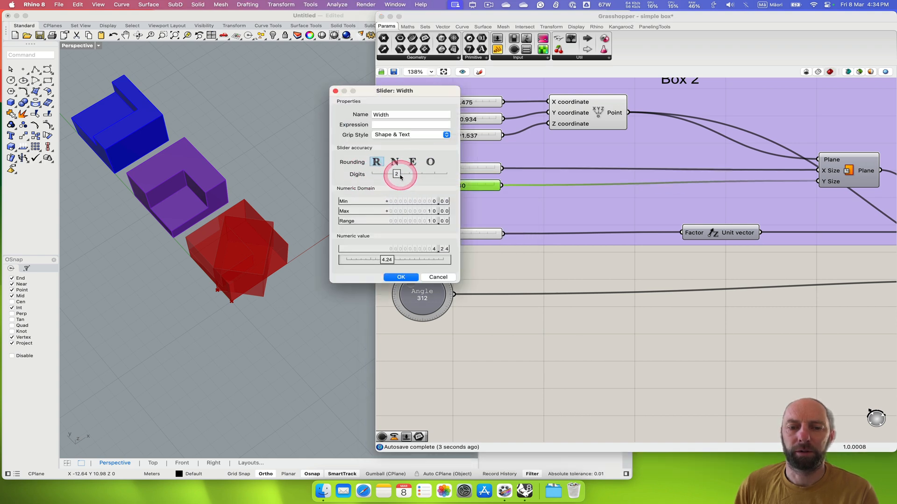
left_click(401, 277)
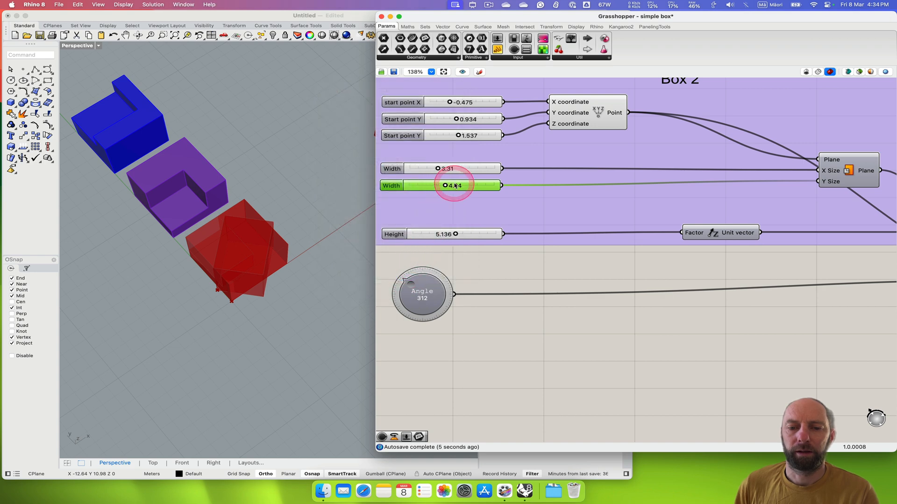
left_click_drag(455, 186, 446, 185)
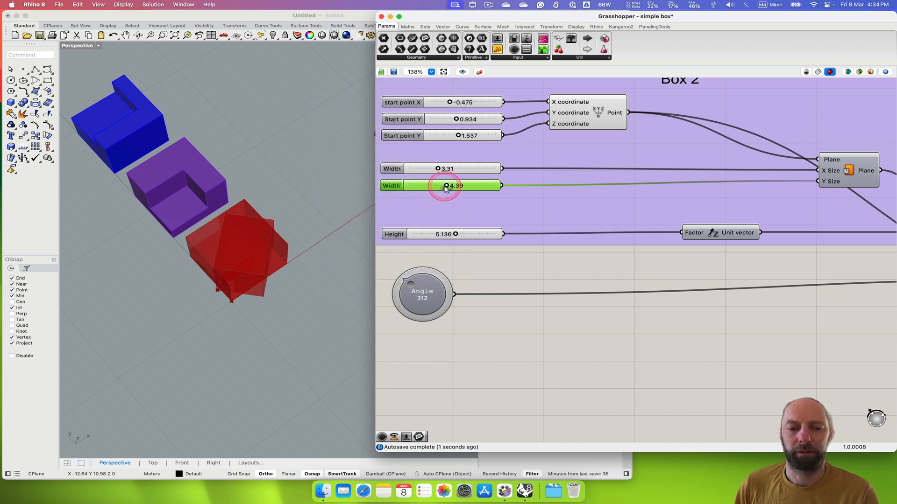
left_click_drag(446, 186, 462, 186)
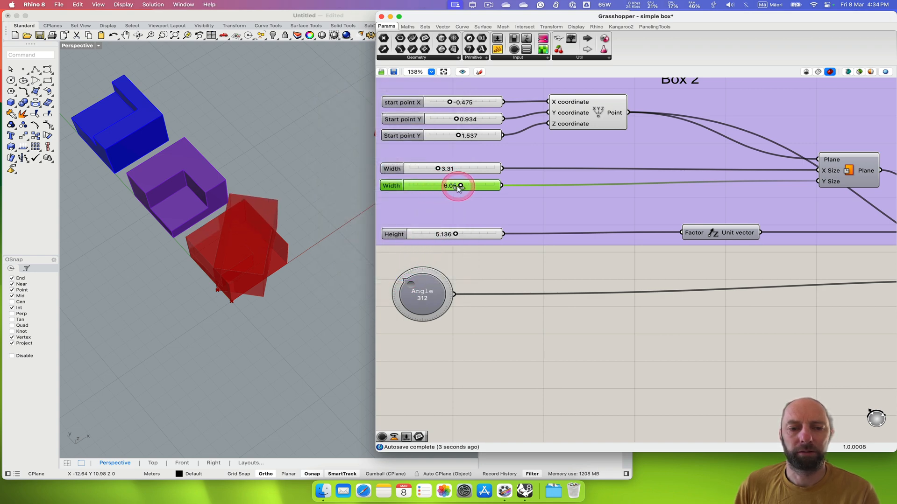
left_click_drag(460, 185, 441, 185)
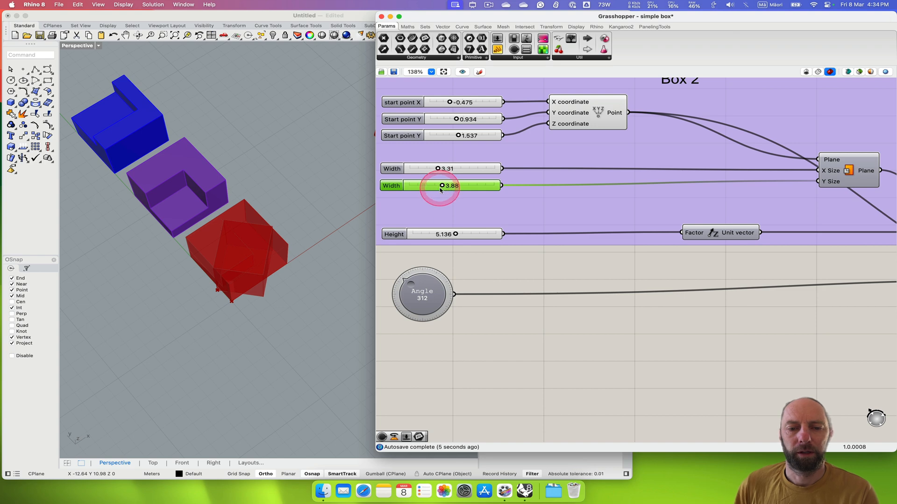
left_click_drag(443, 186, 451, 185)
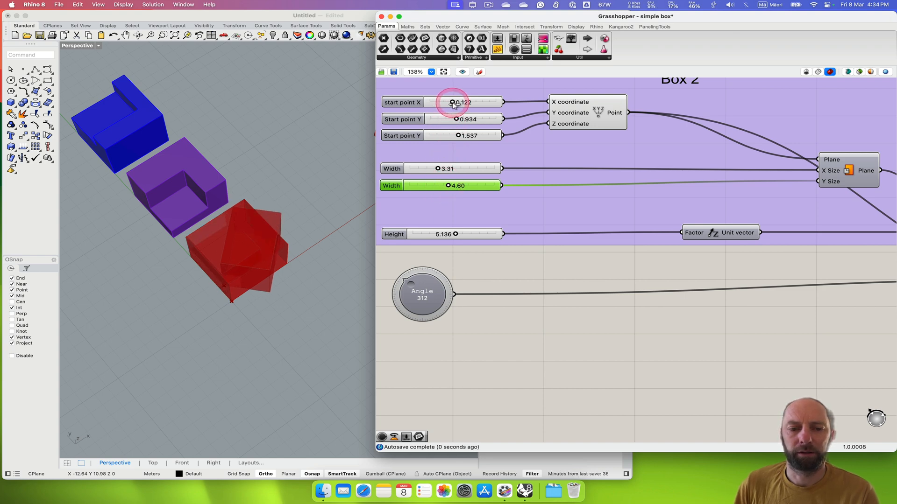
left_click_drag(454, 102, 458, 102)
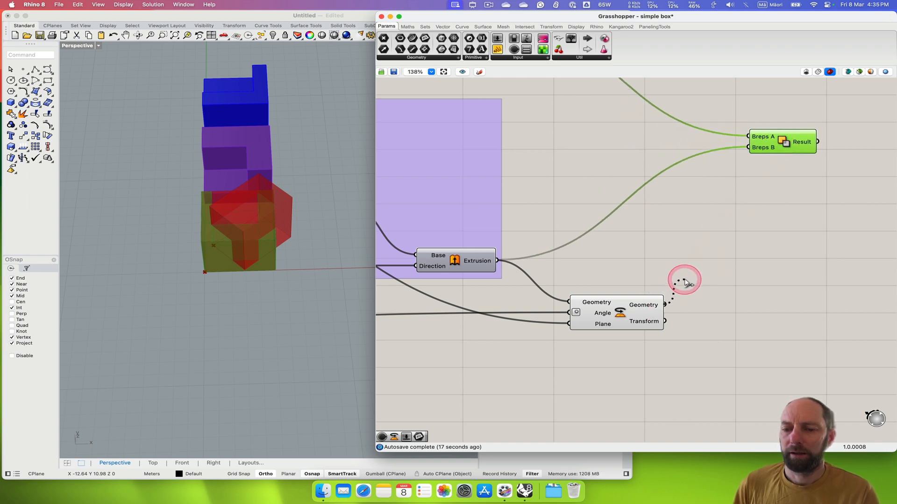
Wire Rotate's Geometry output into Solid Difference's Breps B so rotated Box 2 cuts
left_click_drag(683, 280, 712, 186)
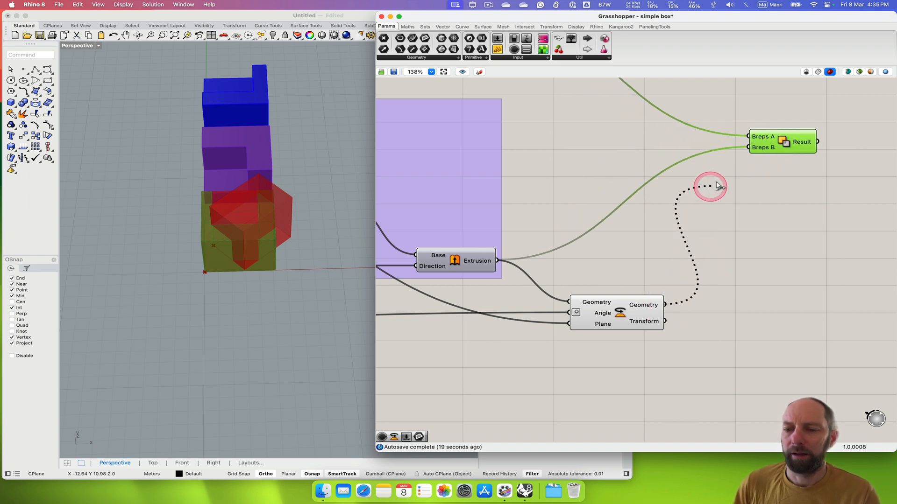
left_click_drag(711, 187, 746, 147)
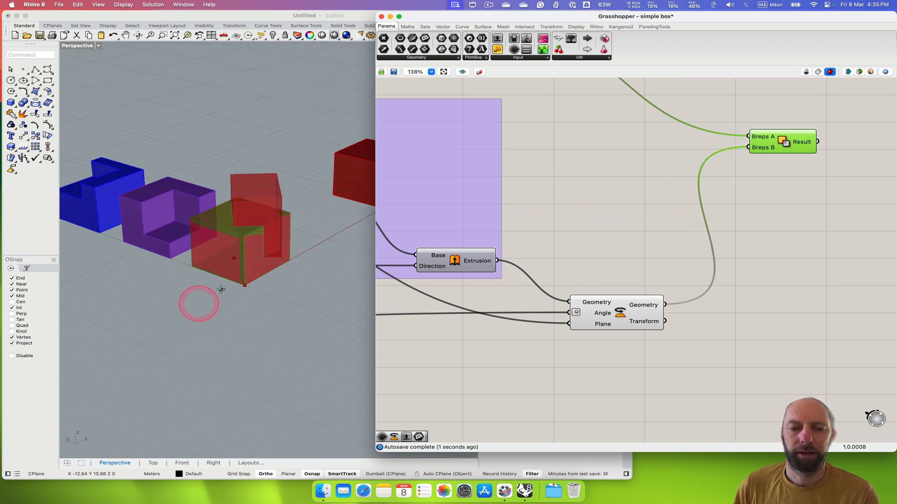
left_click(785, 146)
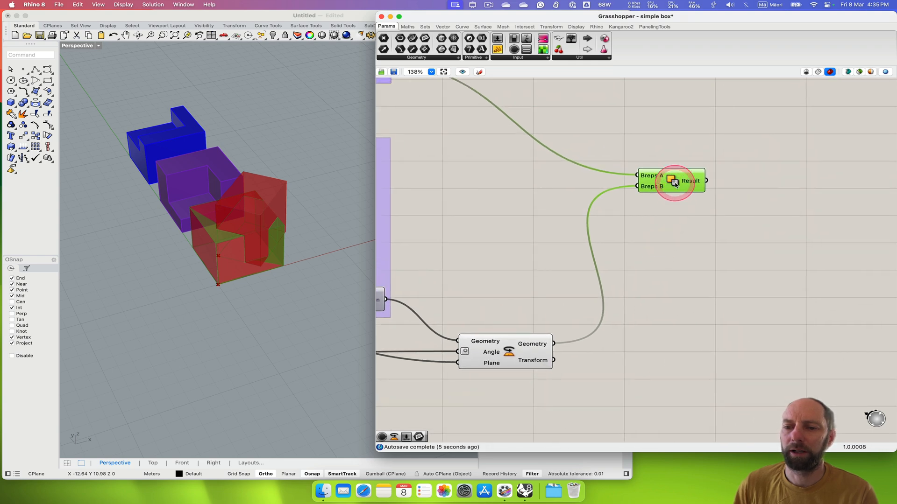
Bake the Solid Difference result to Layer 04, then gumball-move the green solid aside
right_click(672, 181)
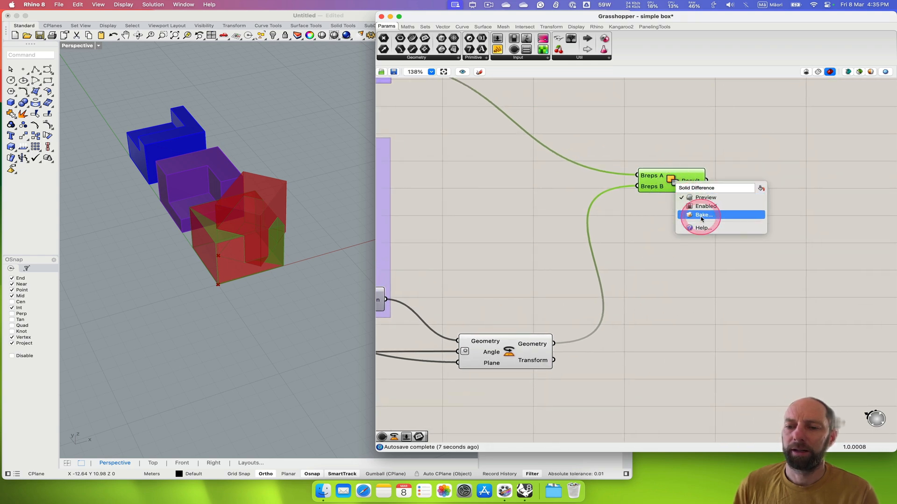
left_click(702, 215)
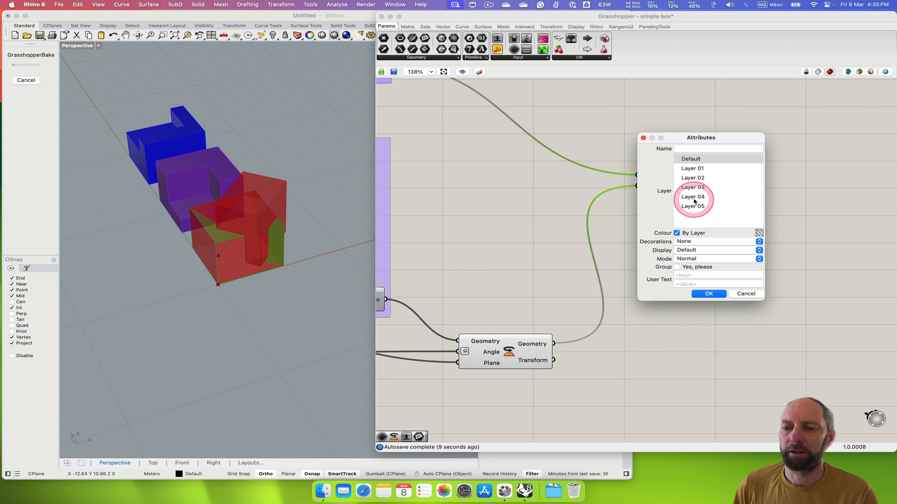
left_click(692, 197)
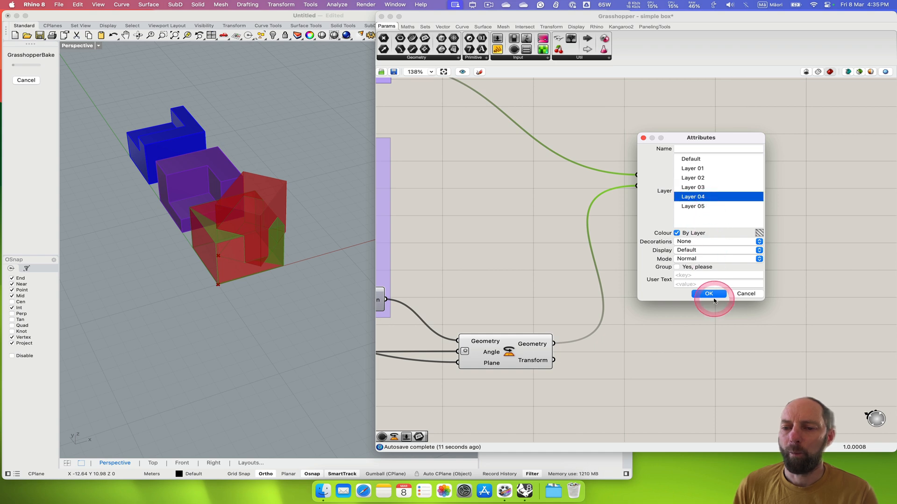
left_click(709, 293)
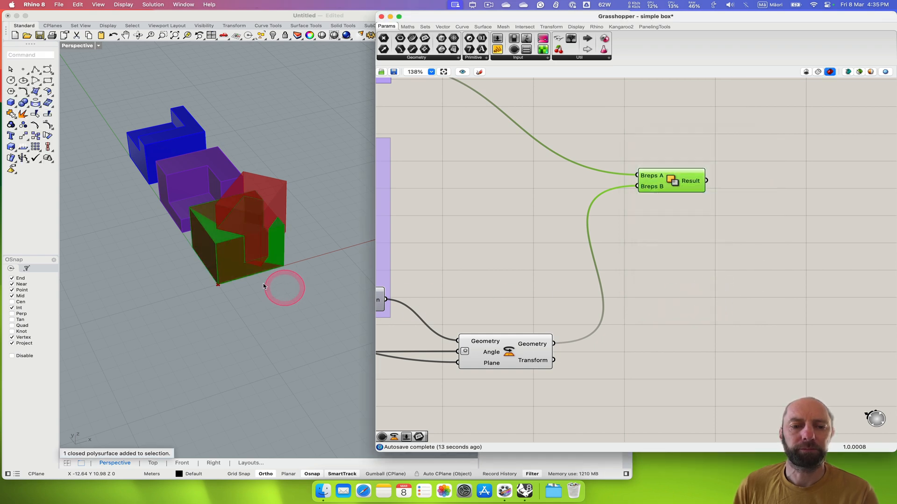
left_click(235, 249)
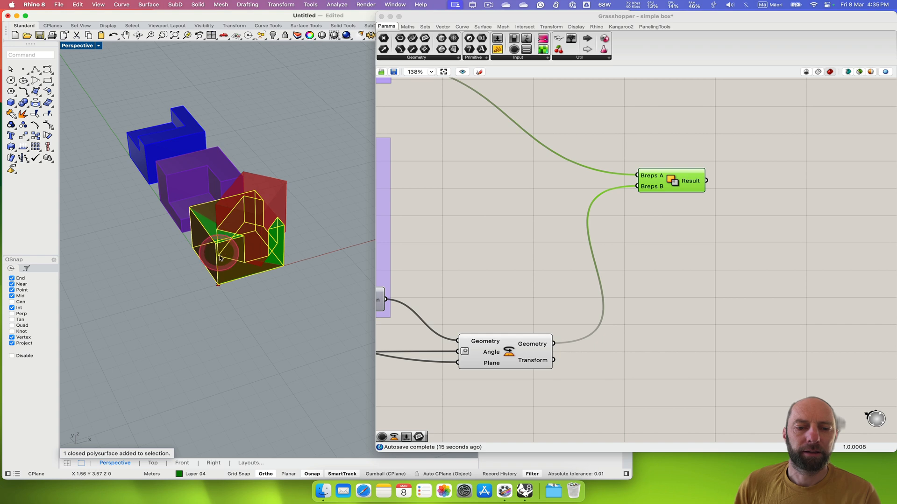
mouse_move(280, 327)
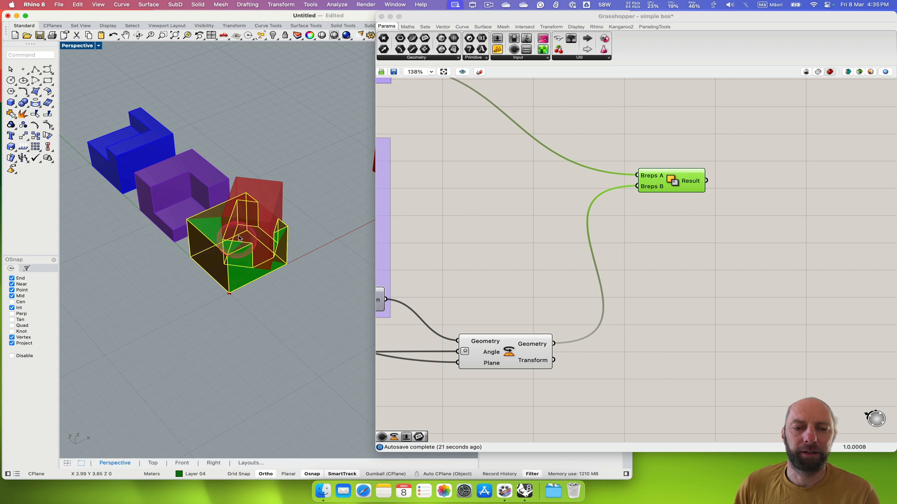
left_click(382, 474)
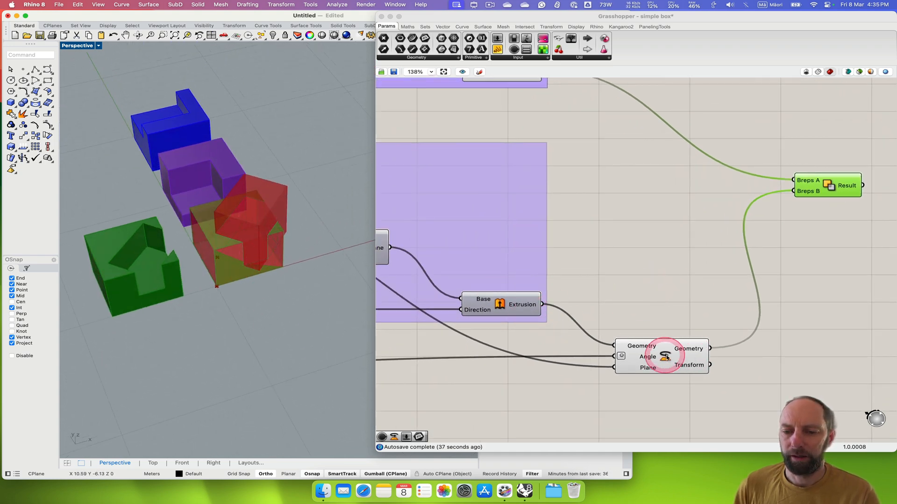
Turn off Preview on the upper box's Extrude component to hide the red box
right_click(662, 357)
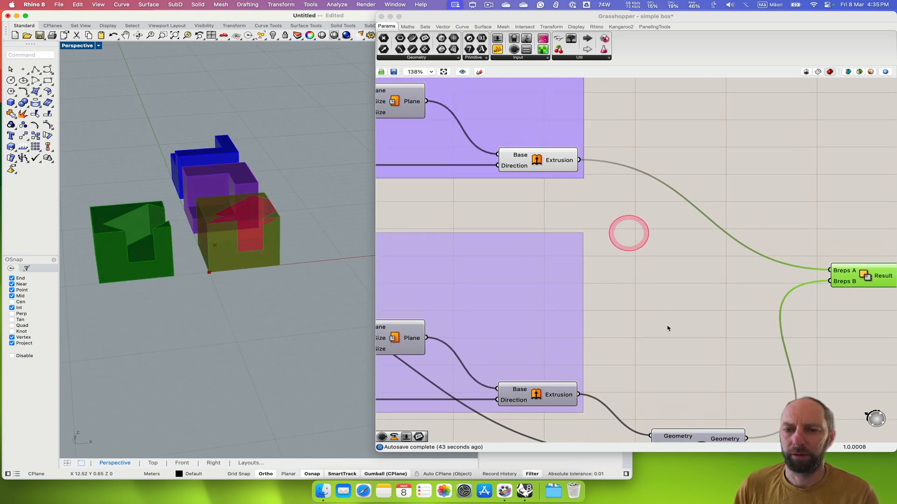
right_click(558, 160)
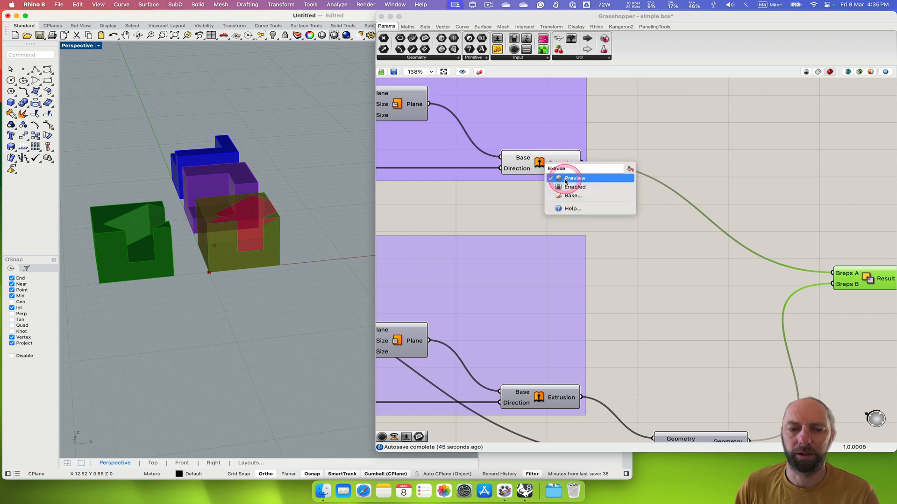
left_click(575, 177)
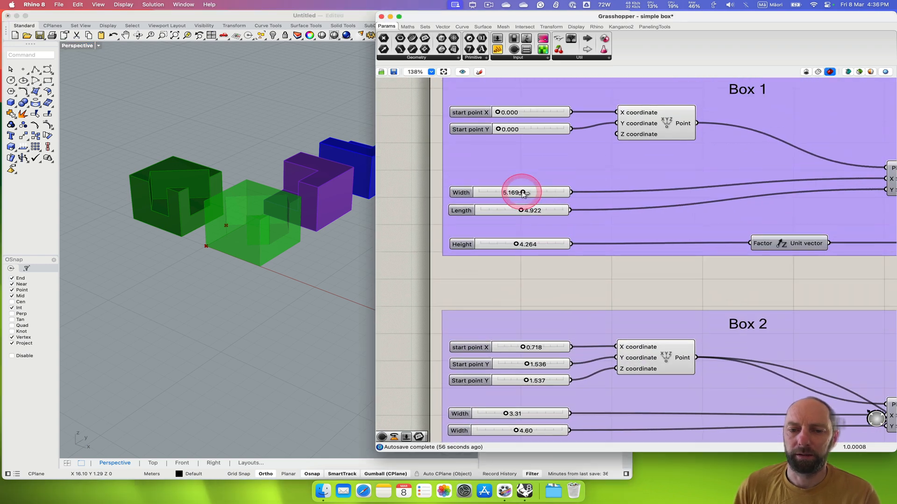
Drag Box 1's sliders down to Width about 3.62 and Length about 4.28
left_click_drag(522, 192, 509, 192)
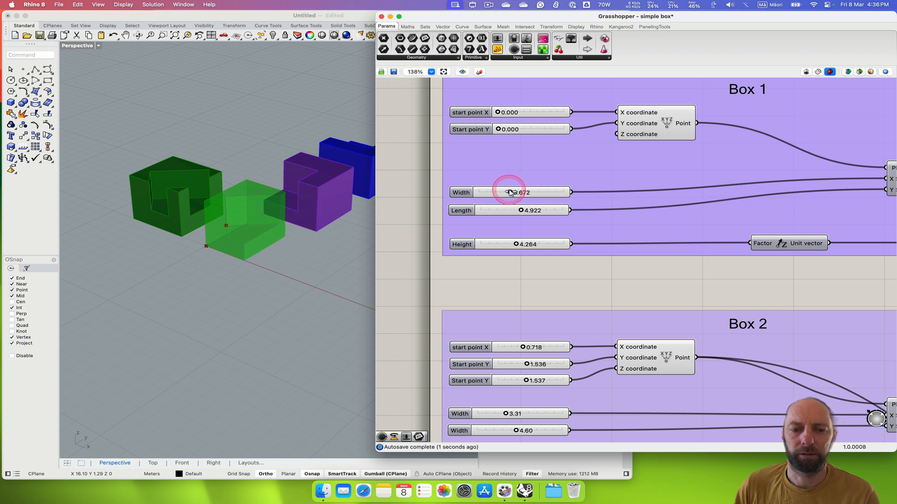
left_click_drag(509, 192, 518, 192)
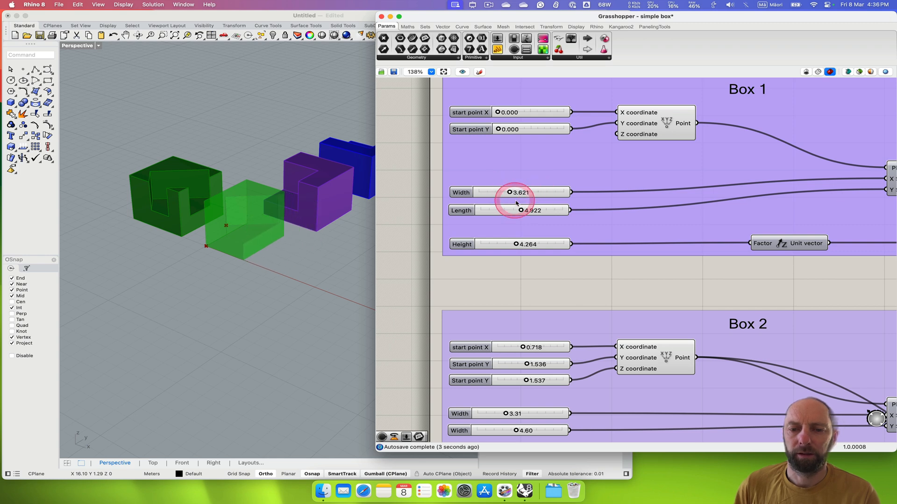
left_click_drag(517, 209, 513, 209)
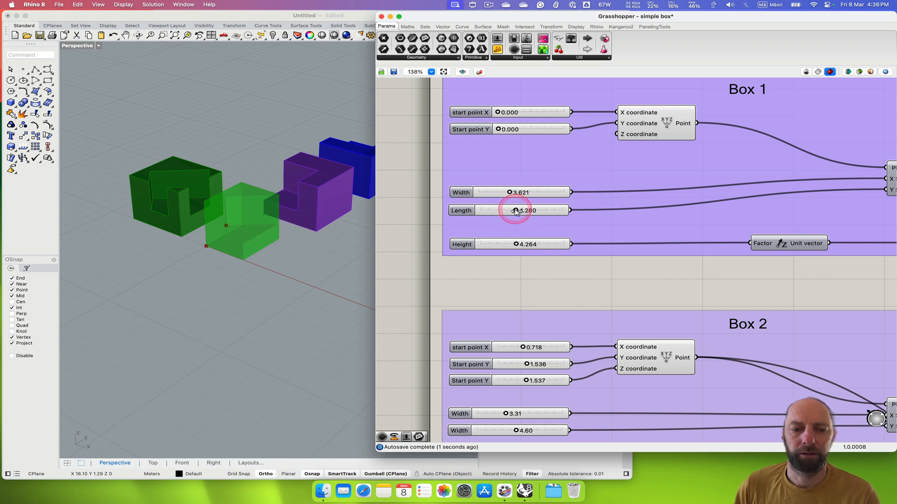
left_click_drag(520, 209, 513, 210)
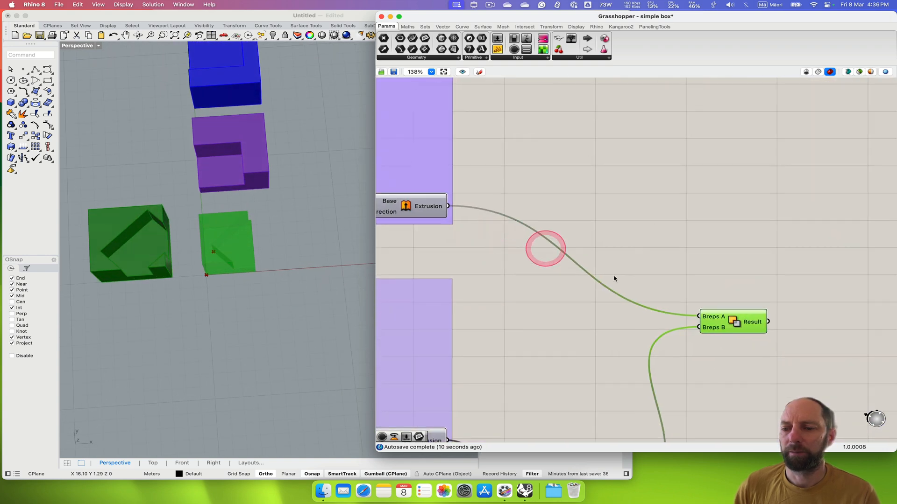
Bake the reshaped cut result to Layer 05 and select the new green solid
right_click(709, 268)
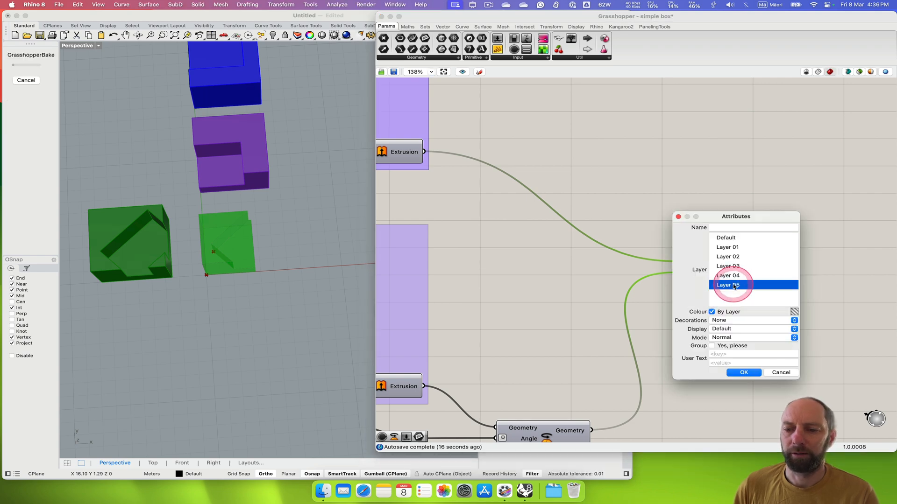
left_click(743, 373)
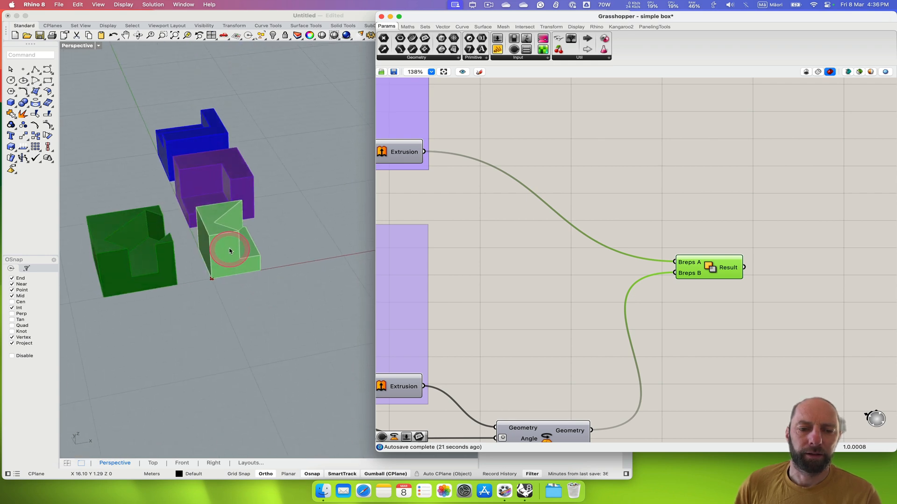
left_click(228, 252)
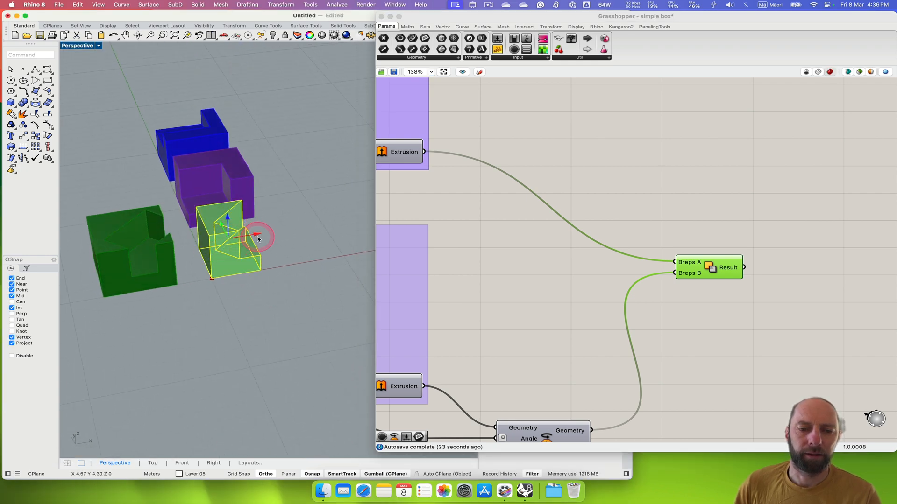